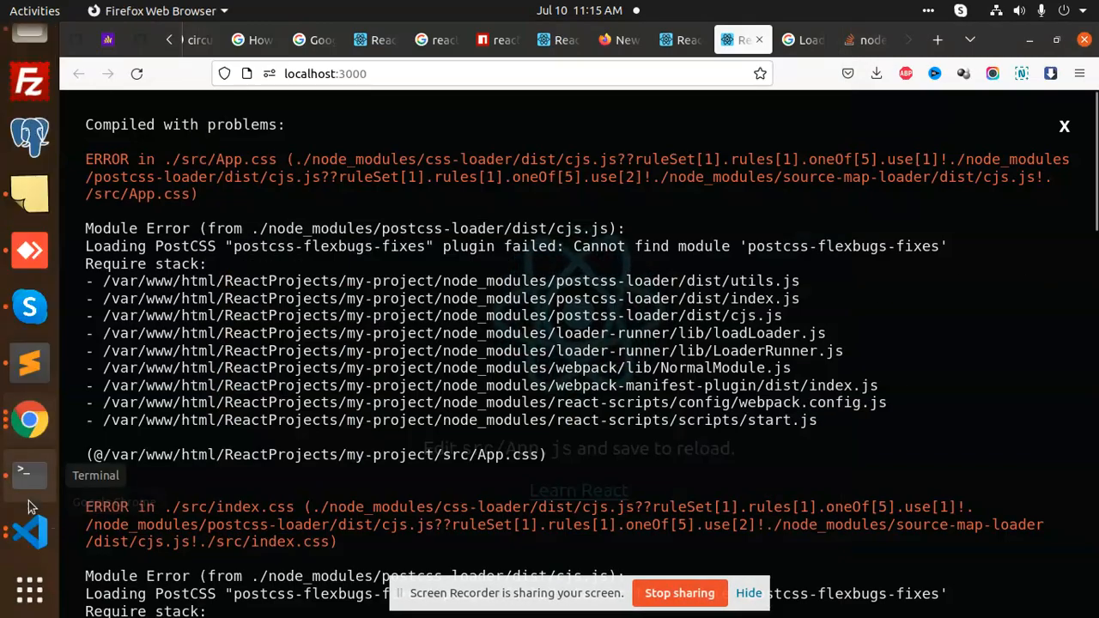
- Read the missing-module error and install postcss-flexbugs-fixes as a dev dependency
left_click(29, 474)
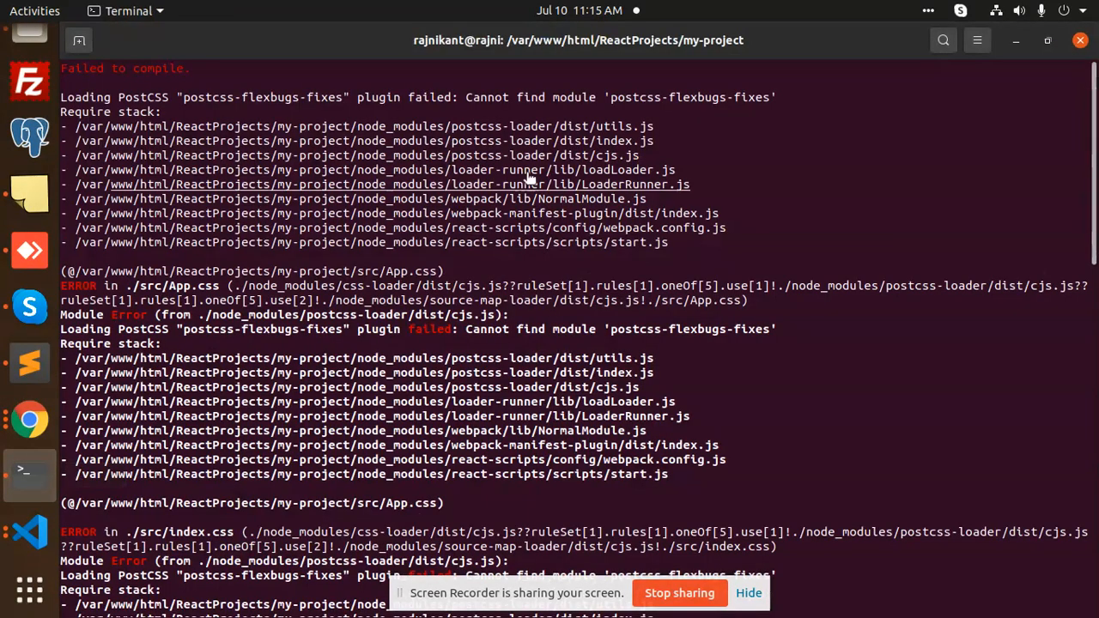
mouse_move(305, 106)
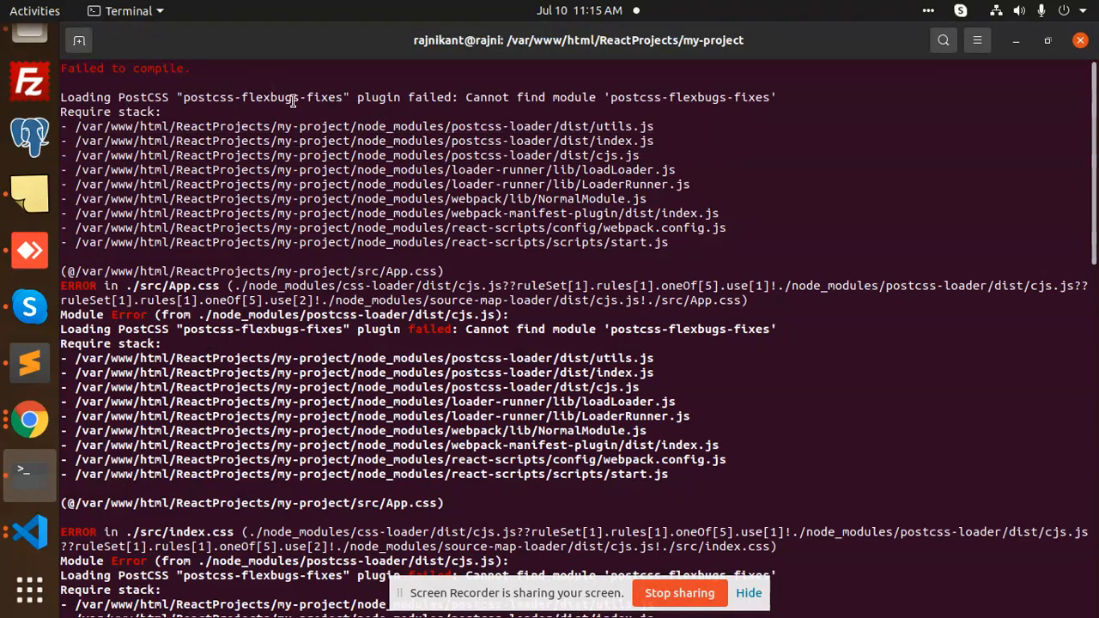
double_click(261, 96)
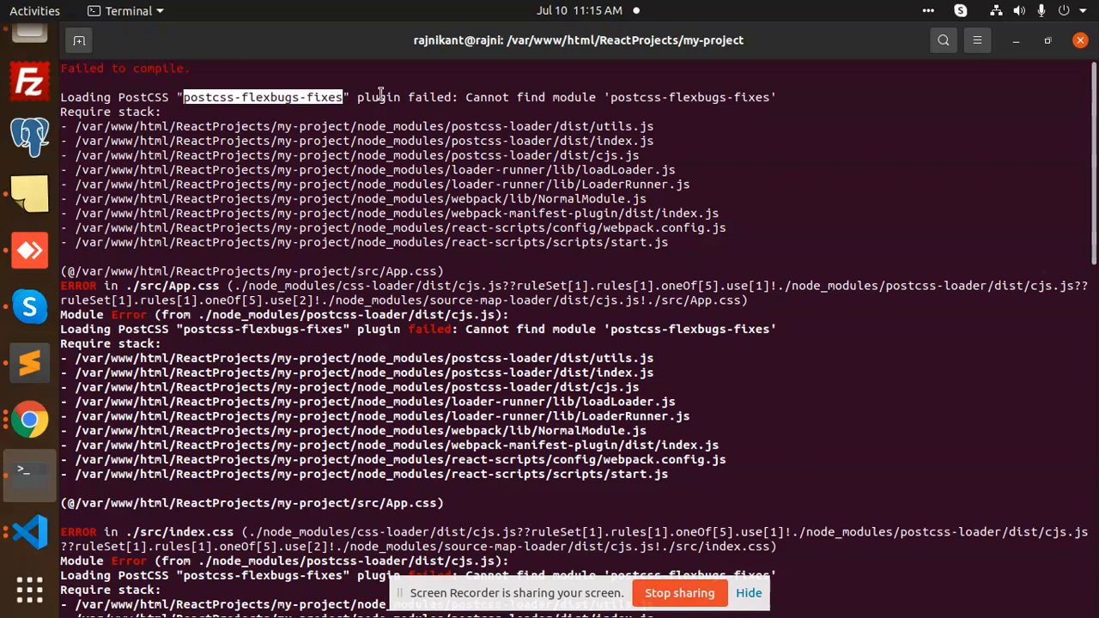
mouse_move(770, 101)
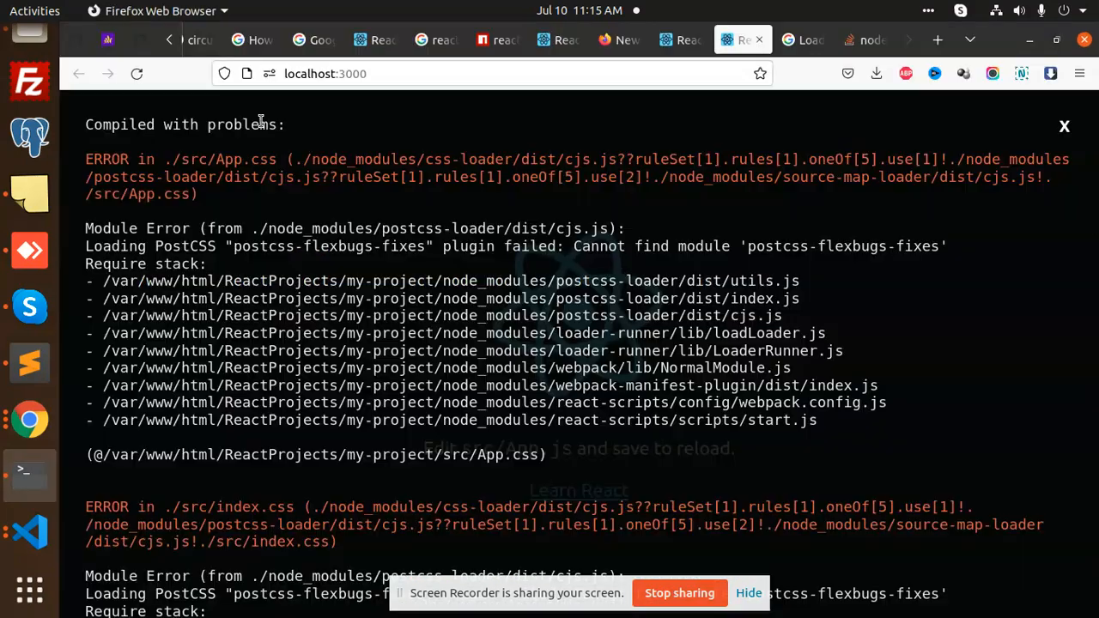
left_click(31, 362)
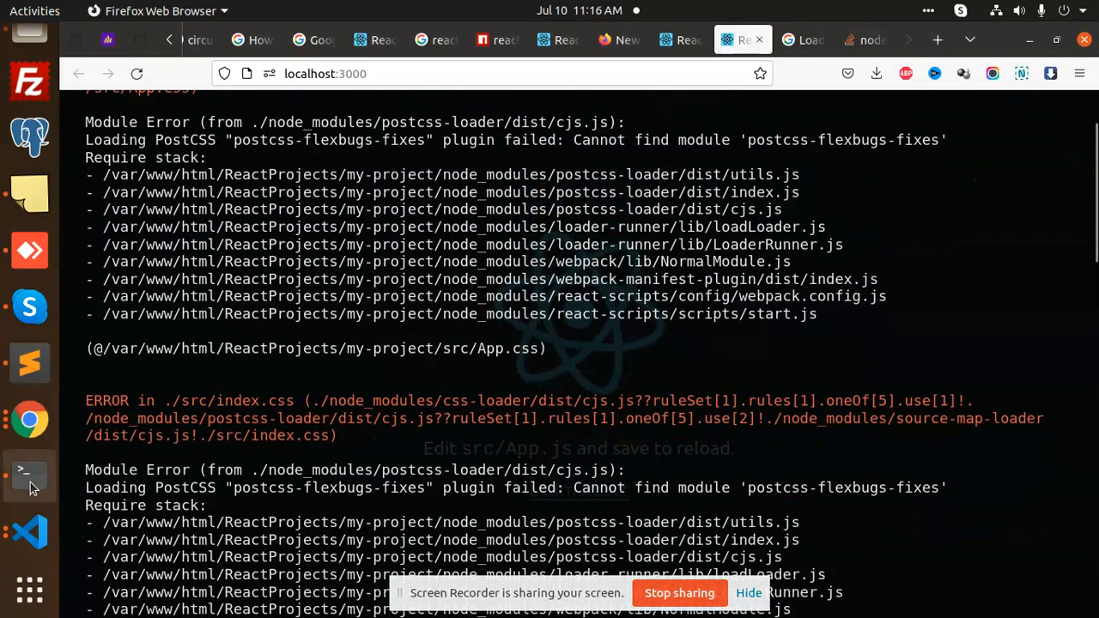
left_click(28, 474)
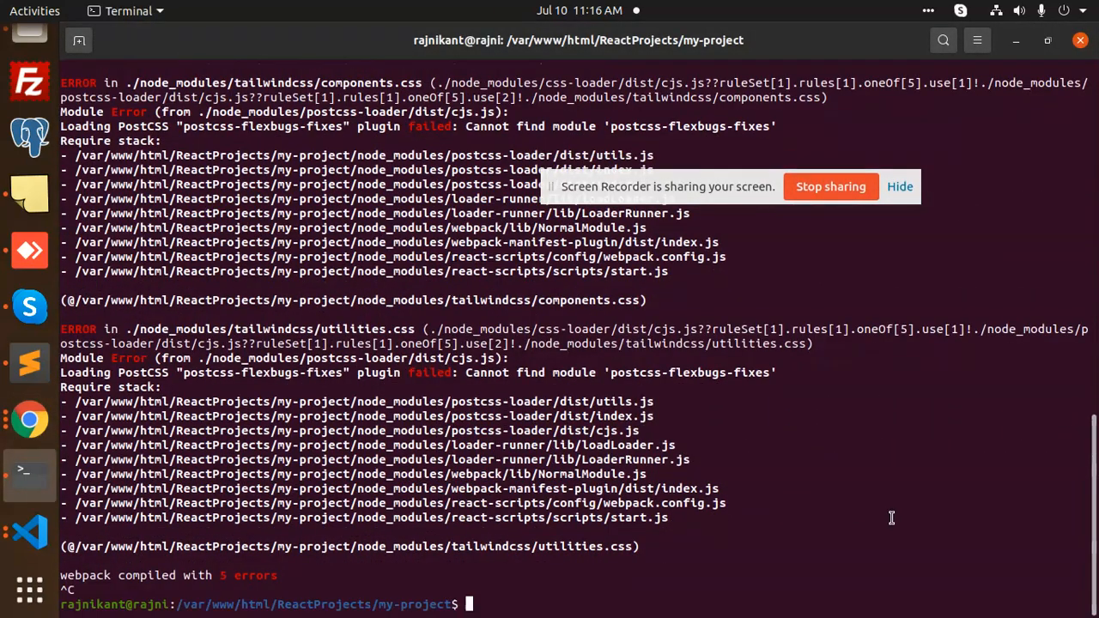
type("npm install -D postcss-flexbugs-fixes")
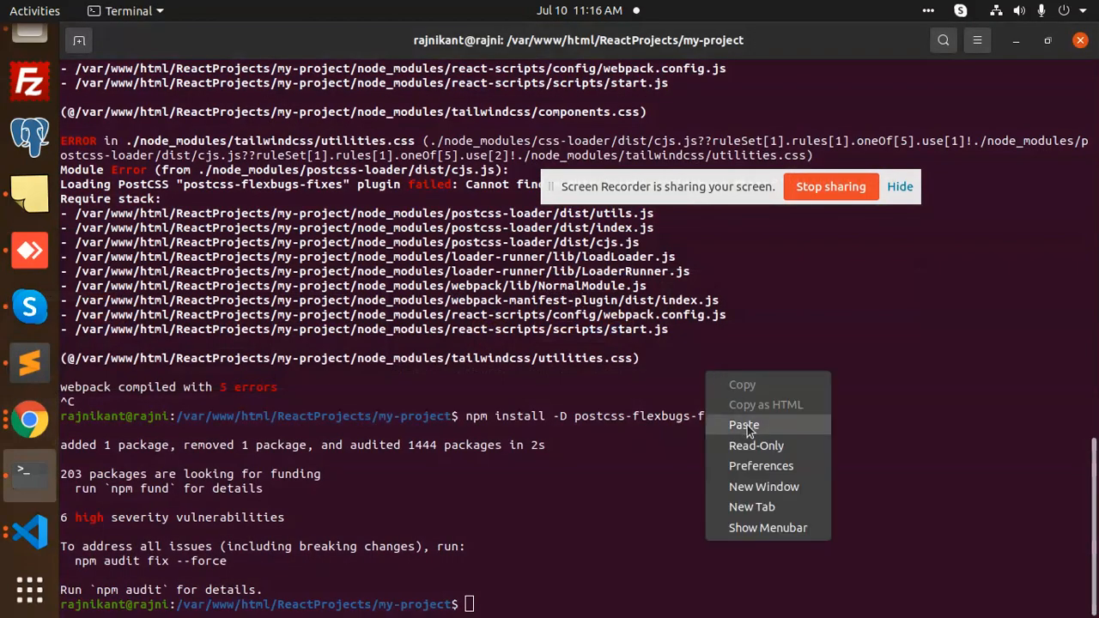
- Install postcss-preset-env as a dev dependency and restart the dev server with npm start
left_click(744, 424)
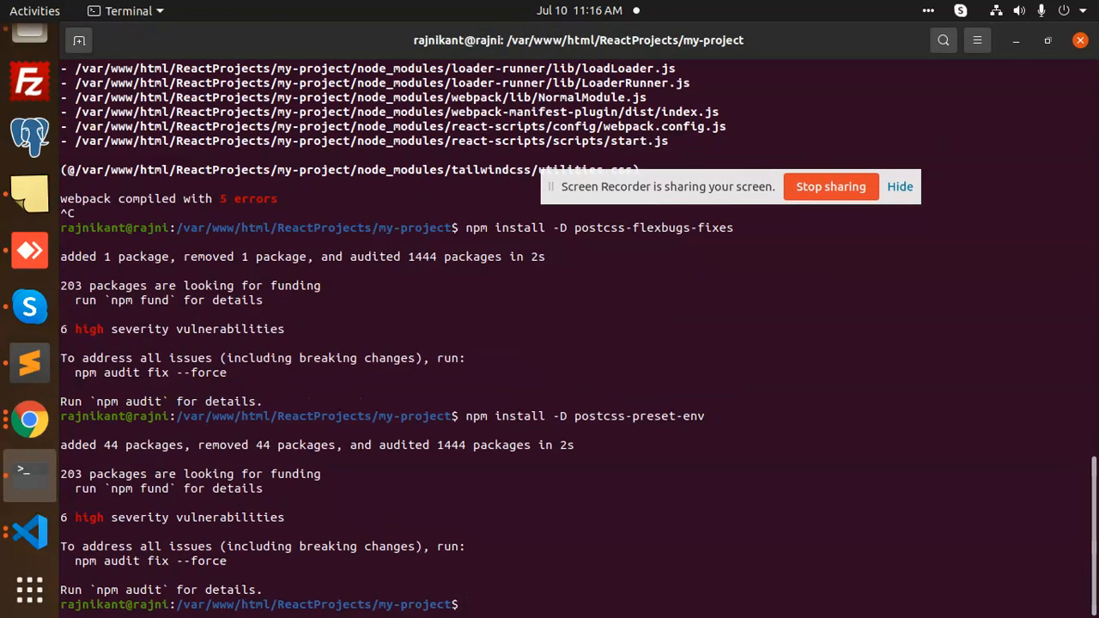
type("npm start")
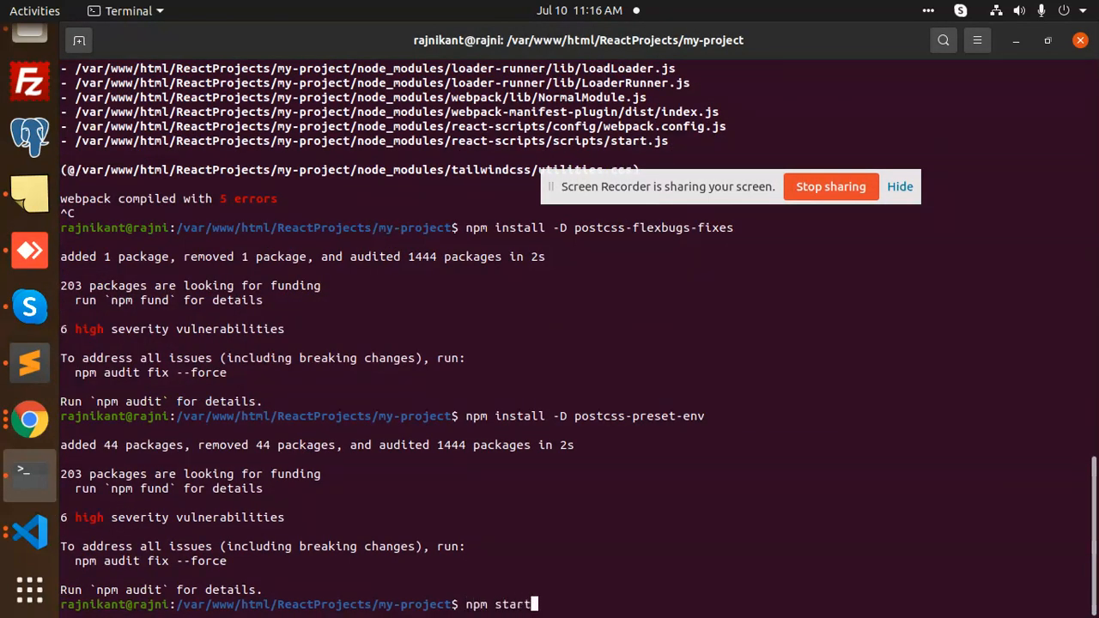
key("Return")
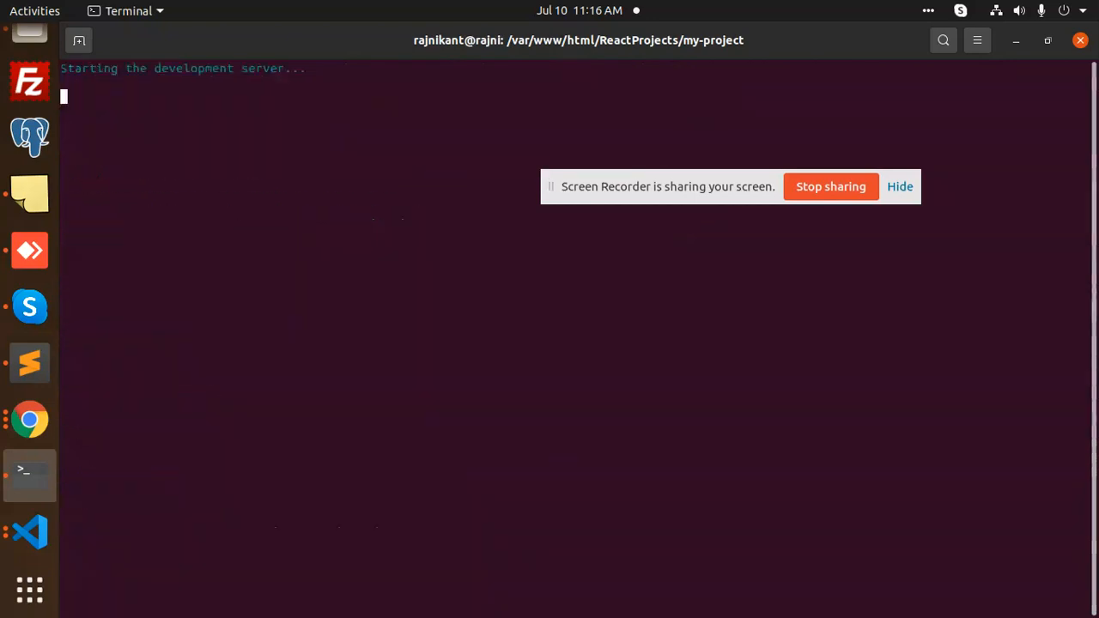
- Check localhost:3000 in the browser, then confirm 'Compiled successfully' in the terminal
left_click(31, 419)
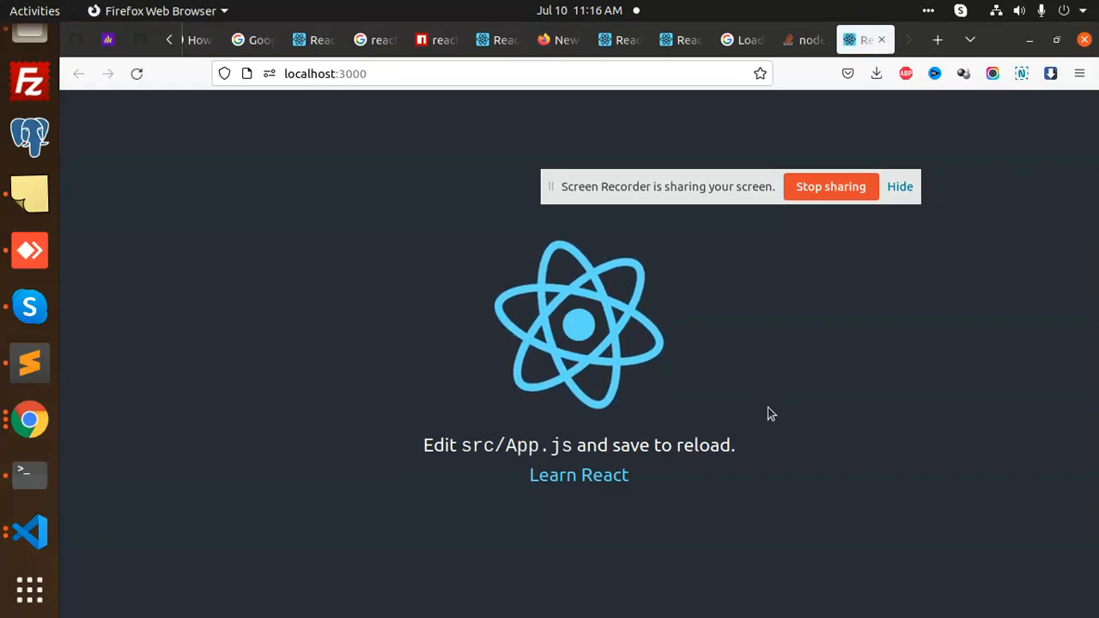
left_click(29, 472)
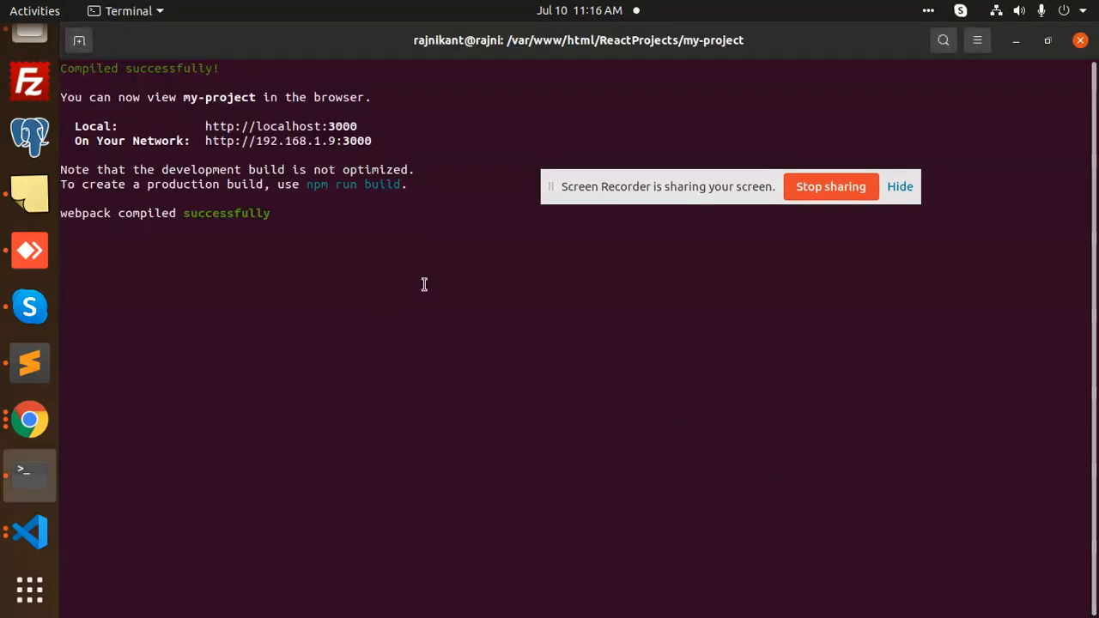